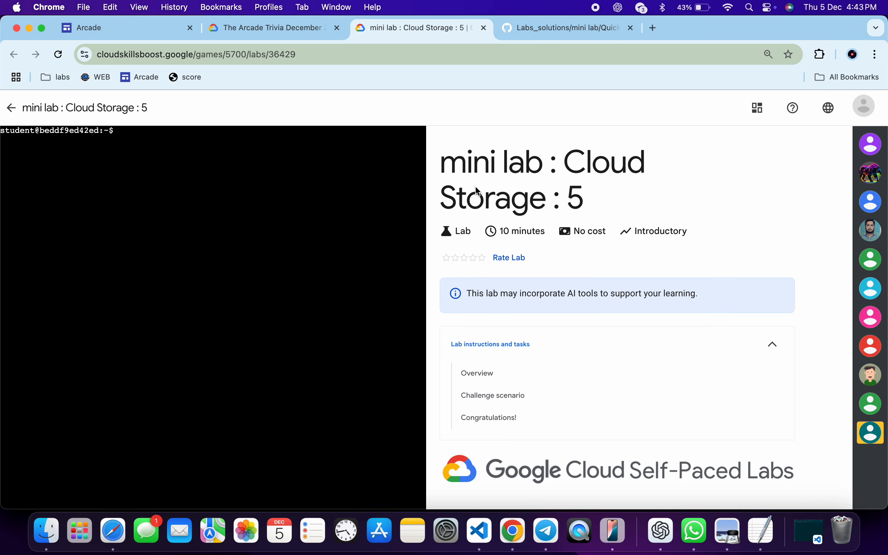
# Step: Copy the 'mini lab : Cloud Storage : 5' command block from the GitHub solutions guide
pyautogui.click(549, 28)
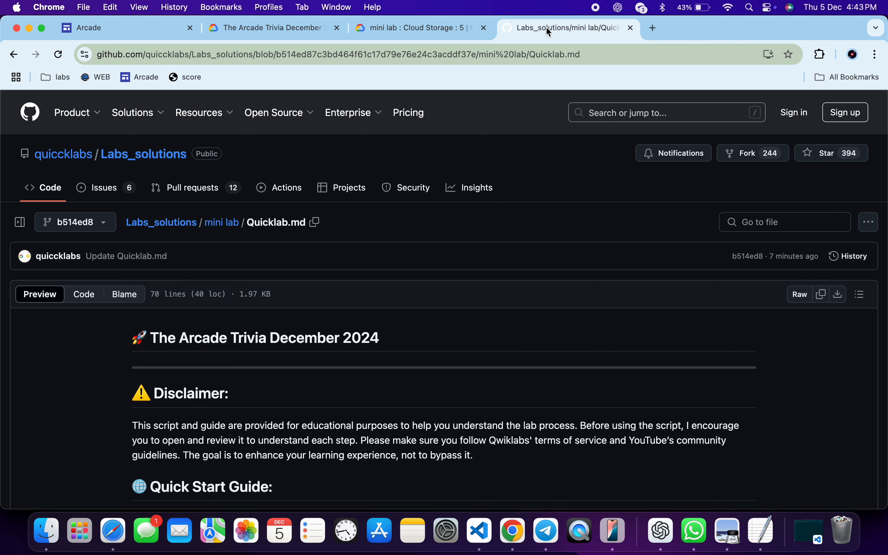
pyautogui.scroll(-3)
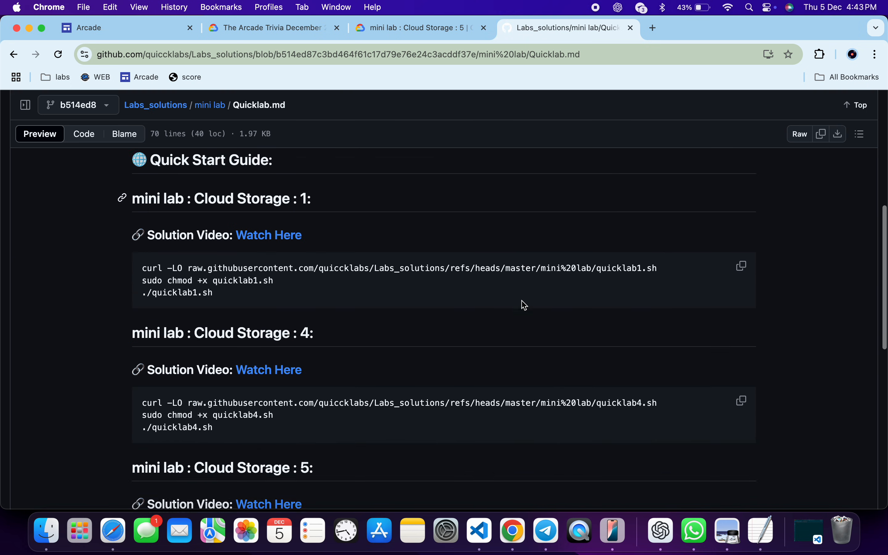
pyautogui.scroll(-3)
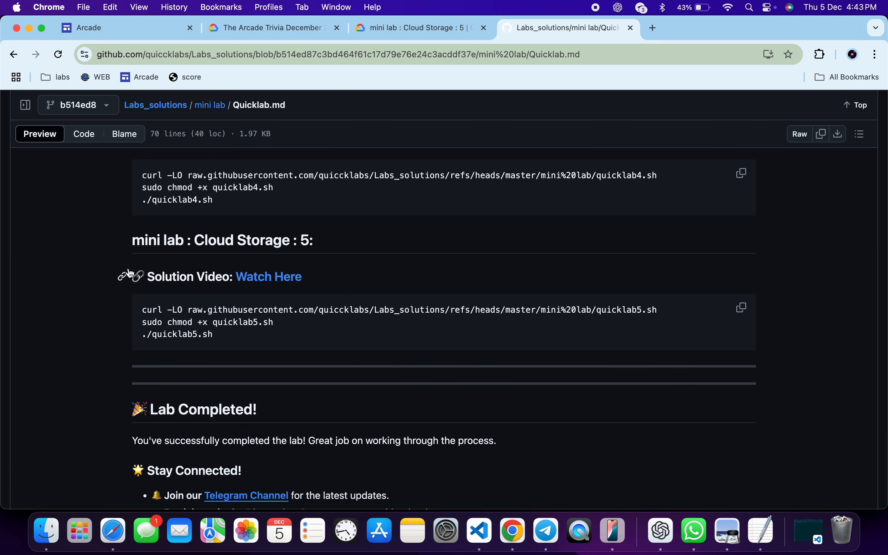
pyautogui.moveTo(601, 343)
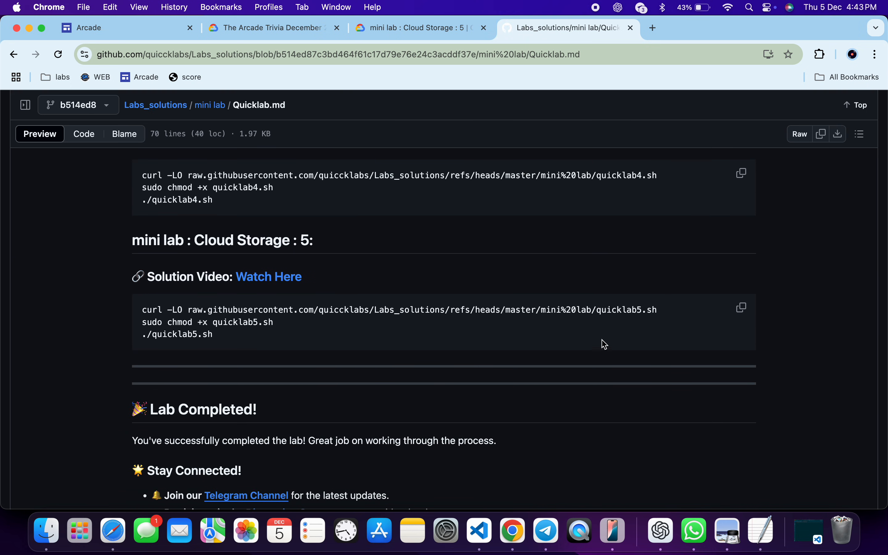
pyautogui.click(741, 308)
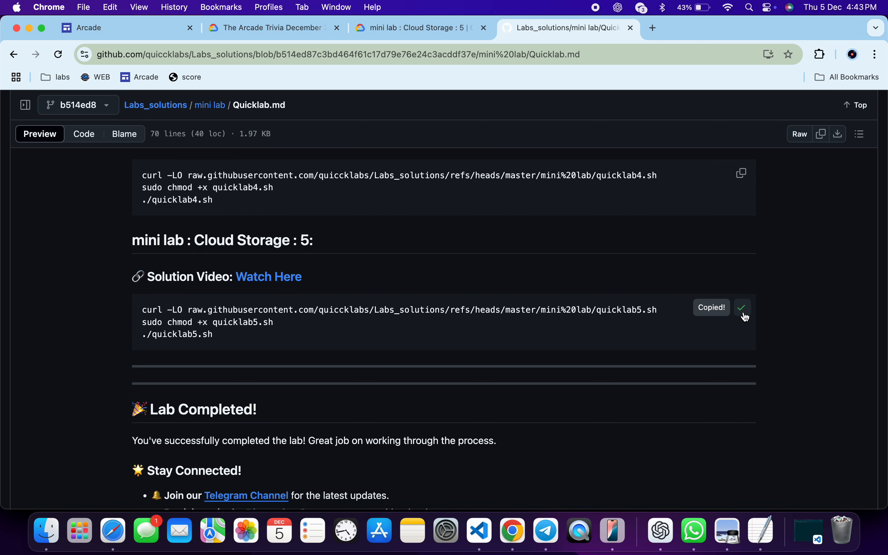
# Step: Download quicklab5.sh with curl, make it executable and run it to remove allUsers viewer access
pyautogui.click(419, 28)
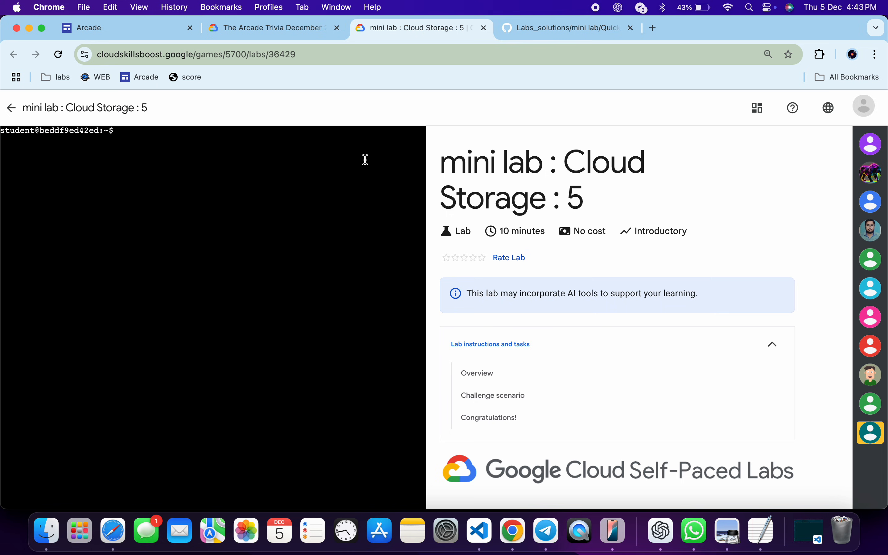
pyautogui.write('curl -LO raw.githubusercontent.com/quicclabs/Labs_solutions/refs/heads/master/mini%20lab/quicklab5.sh')
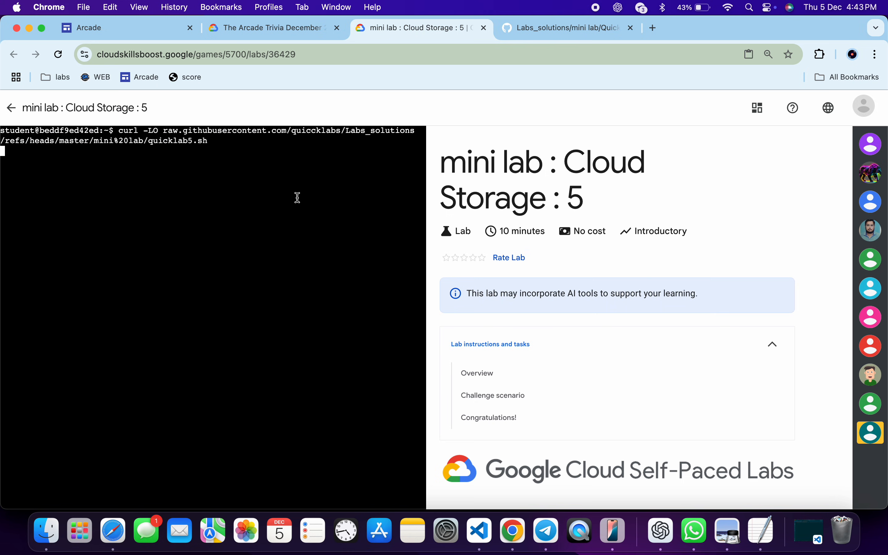
pyautogui.write('sudo chmod +x quicklab5.sh')
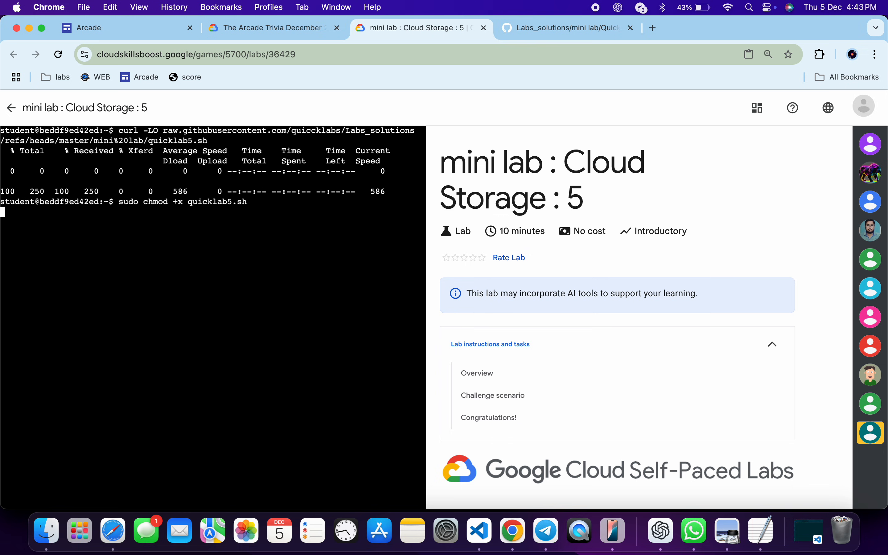
pyautogui.write('./quicklab5.sh')
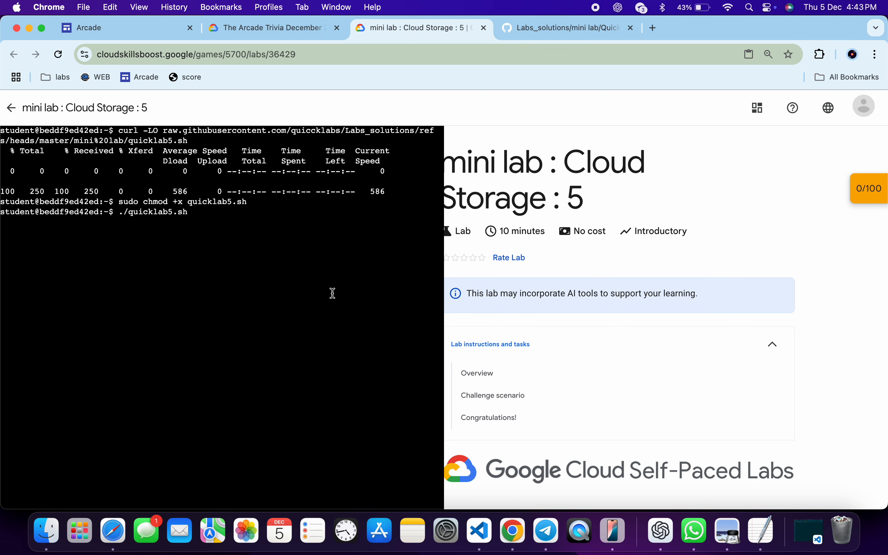
pyautogui.press('Return')
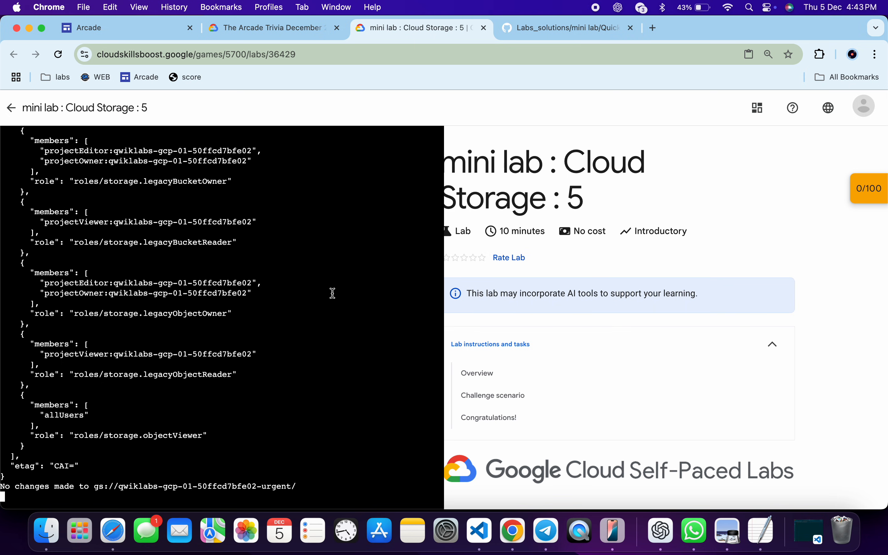
pyautogui.press('Return')
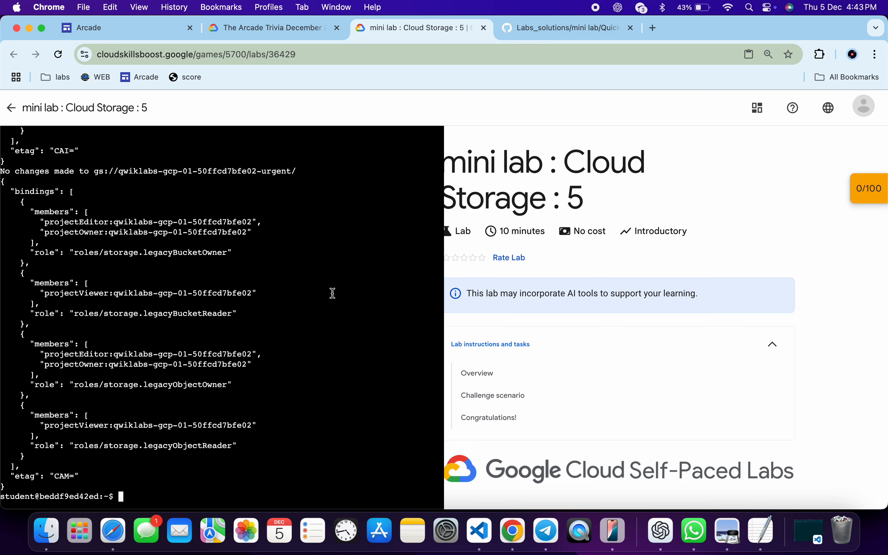
# Step: Check progress on the archive-privacy objective and refresh the lab score to 100/100
pyautogui.scroll(-3)
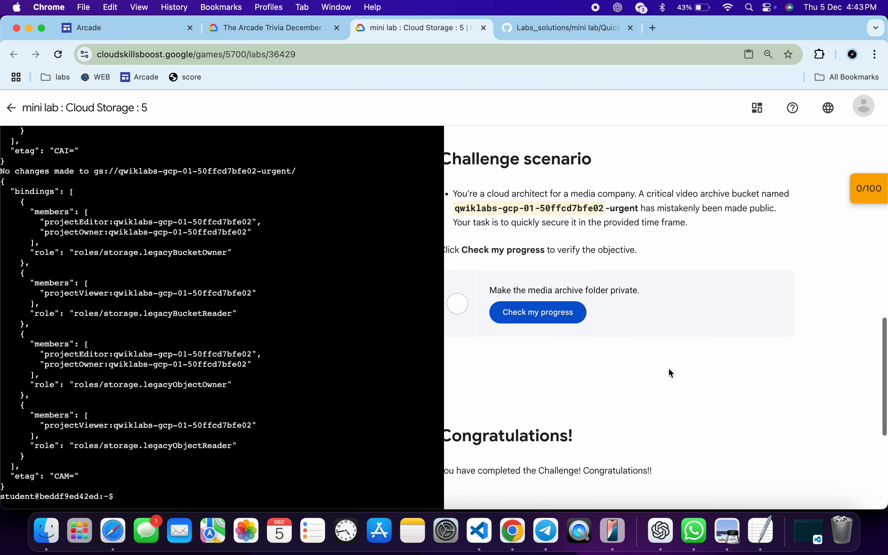
pyautogui.click(538, 312)
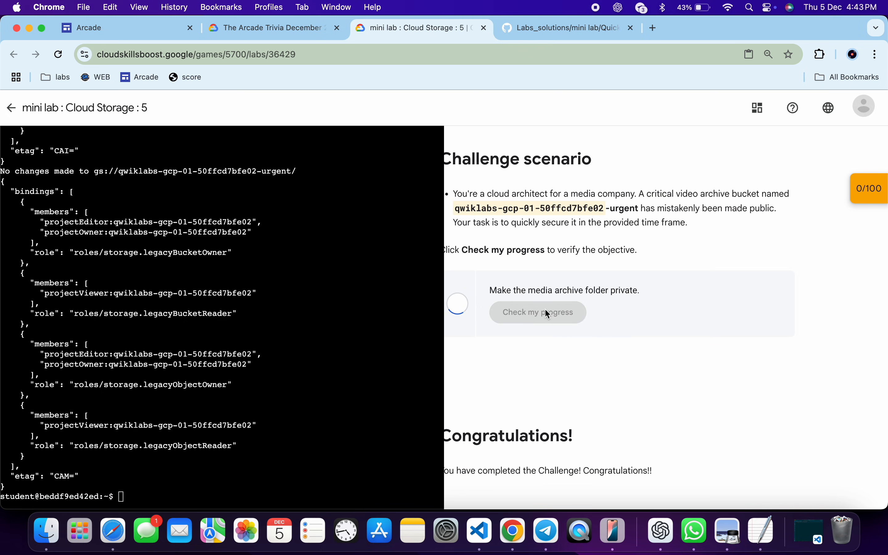
pyautogui.click(537, 313)
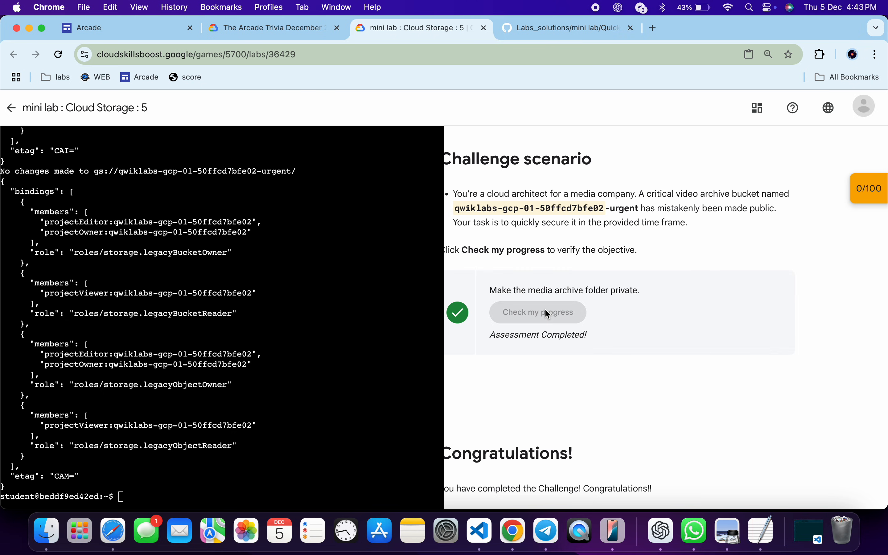
pyautogui.moveTo(870, 198)
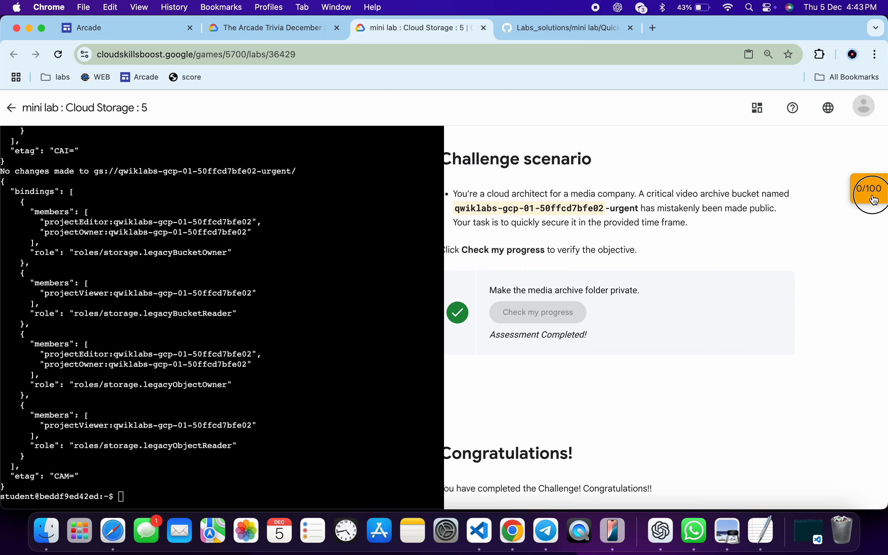
pyautogui.click(869, 197)
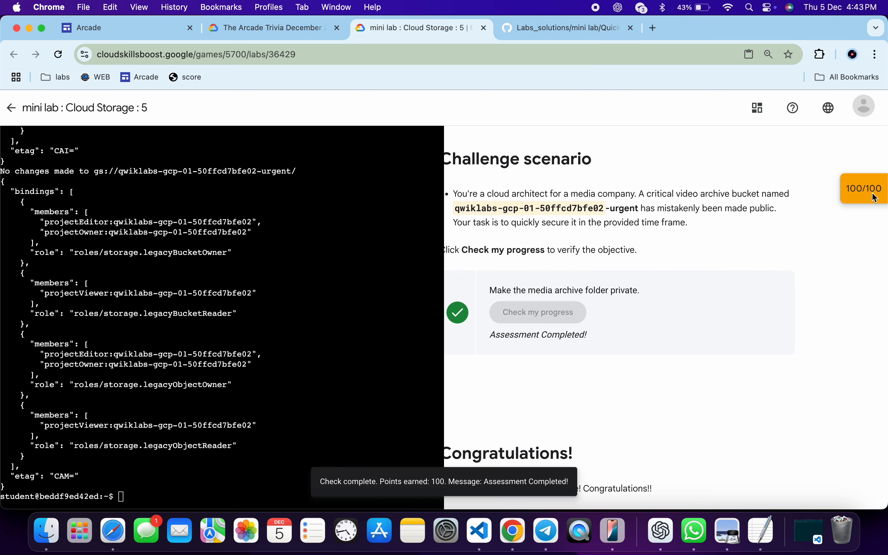
pyautogui.scroll(3)
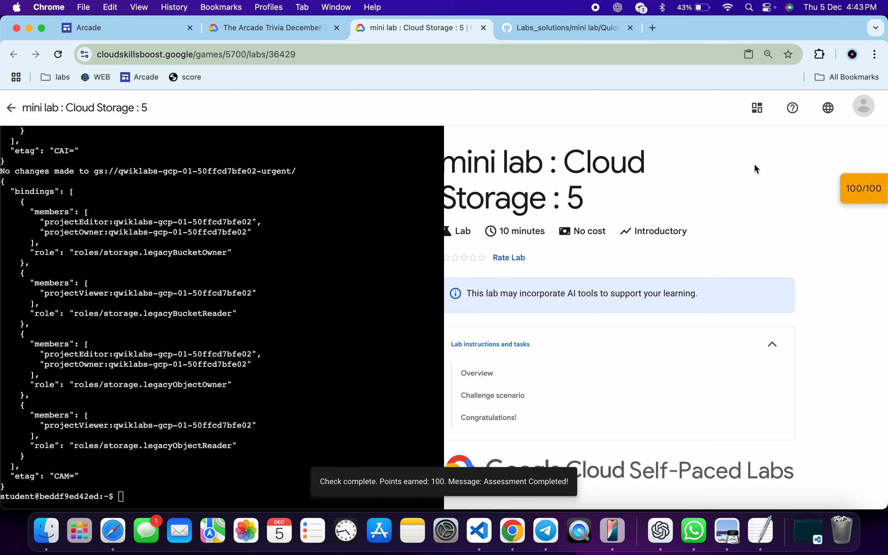
pyautogui.moveTo(659, 189)
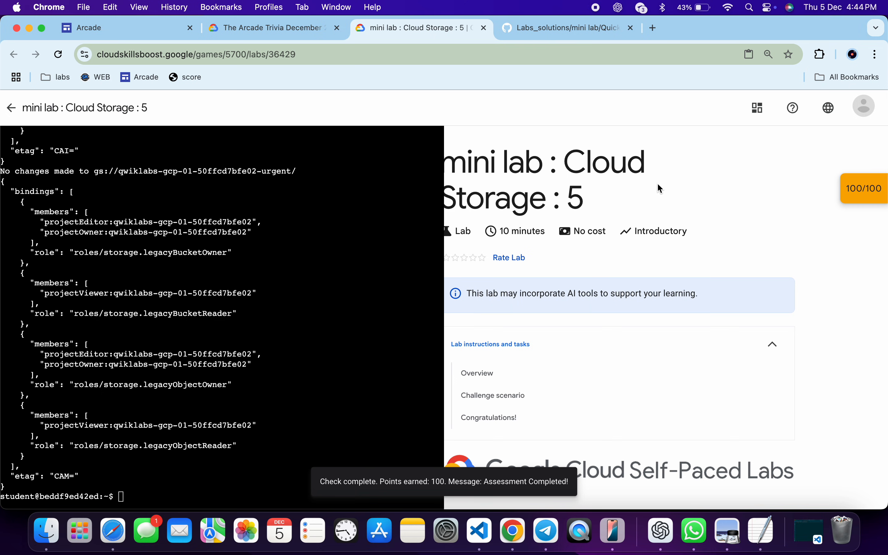